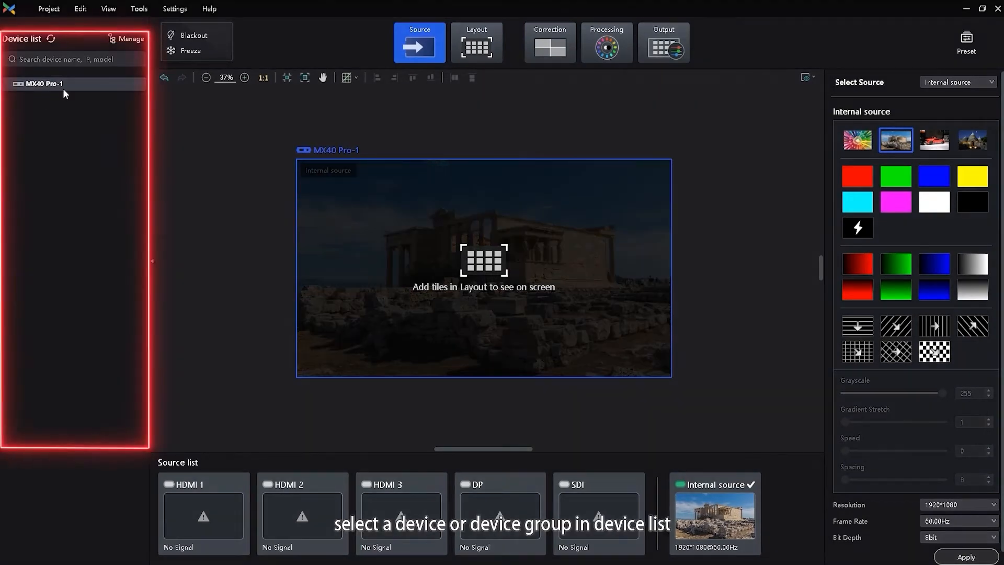
Select the MX40 Pro-1 device in the device list
{"action": "left_click", "coordinate": [42, 84]}
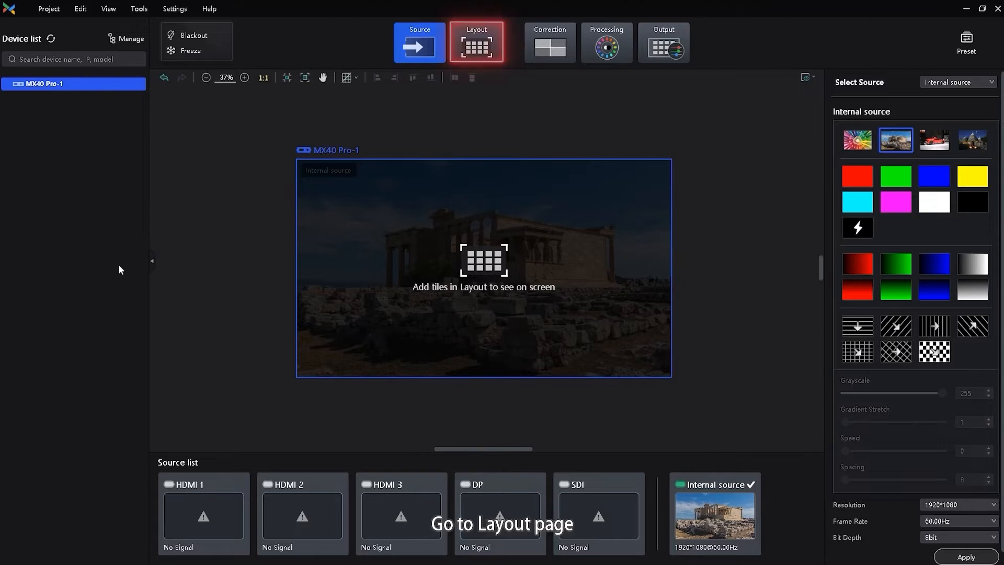
Switch to the Layout page for the MX40 Pro-1 canvas
{"action": "left_click", "coordinate": [476, 44]}
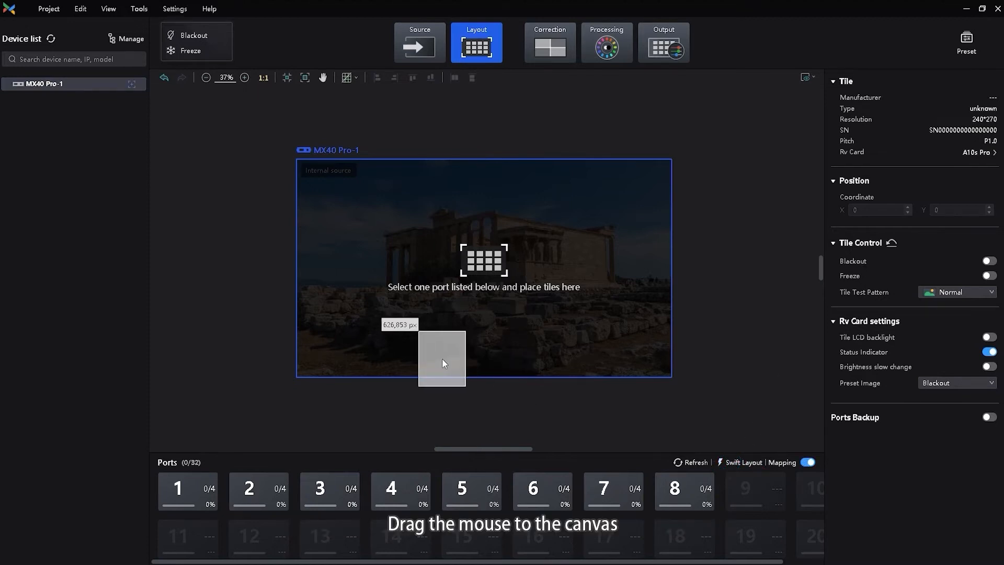
Fill the canvas with an 8x4 tile grid on ports P1–P8, wired bottom to top
{"action": "left_click_drag", "start_coordinate": [442, 358], "coordinate": [320, 349]}
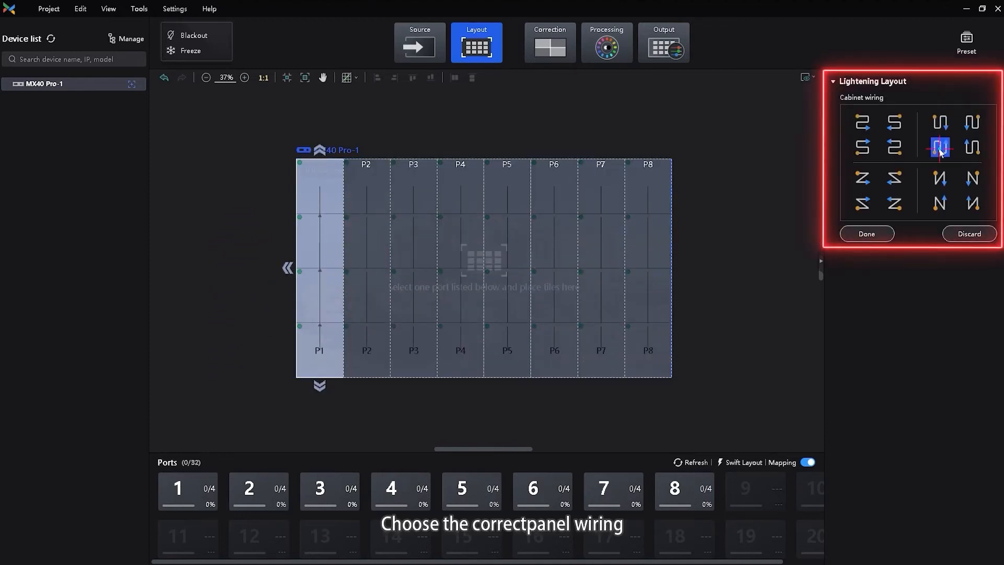
{"action": "left_click", "coordinate": [866, 235]}
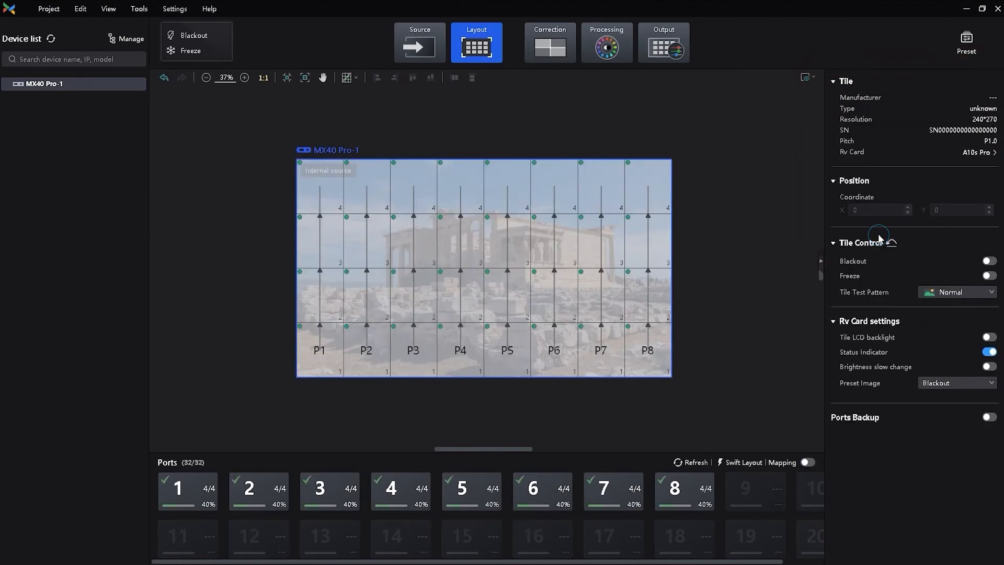